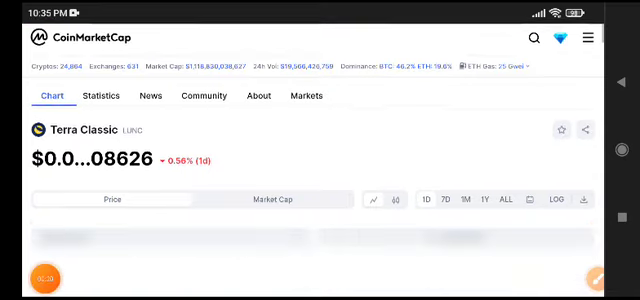
pyautogui.scroll(-3)
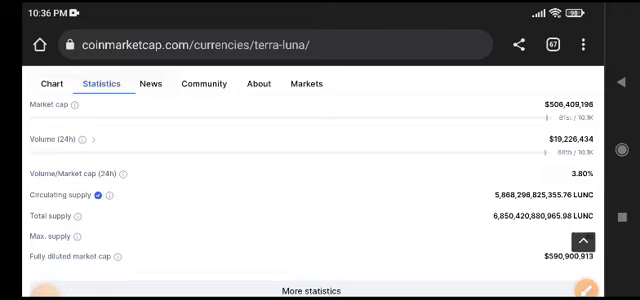
pyautogui.scroll(3)
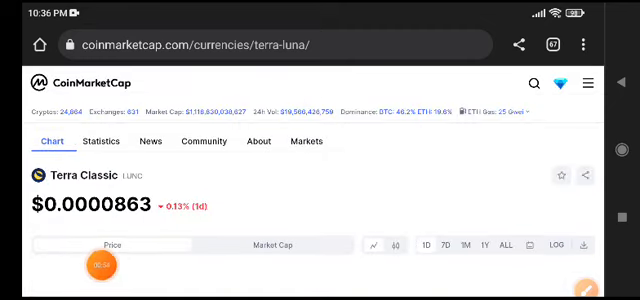